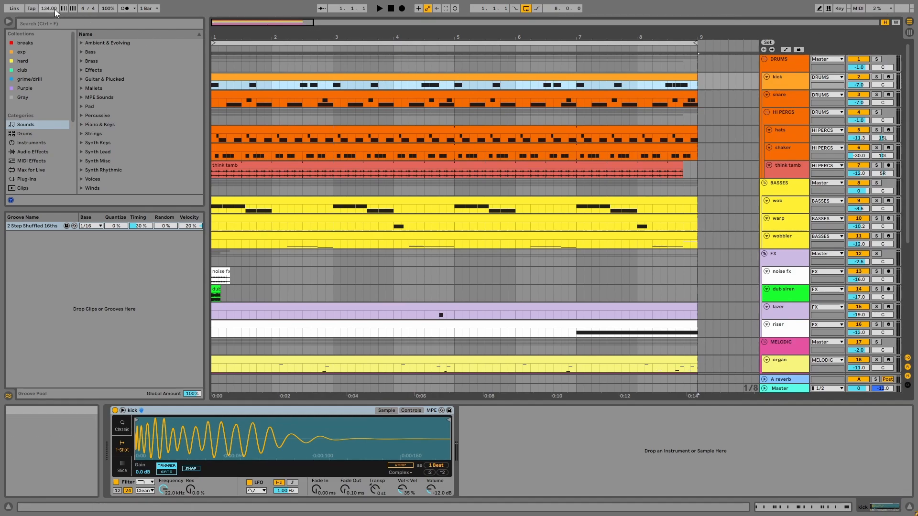
mouse_move(52, 9)
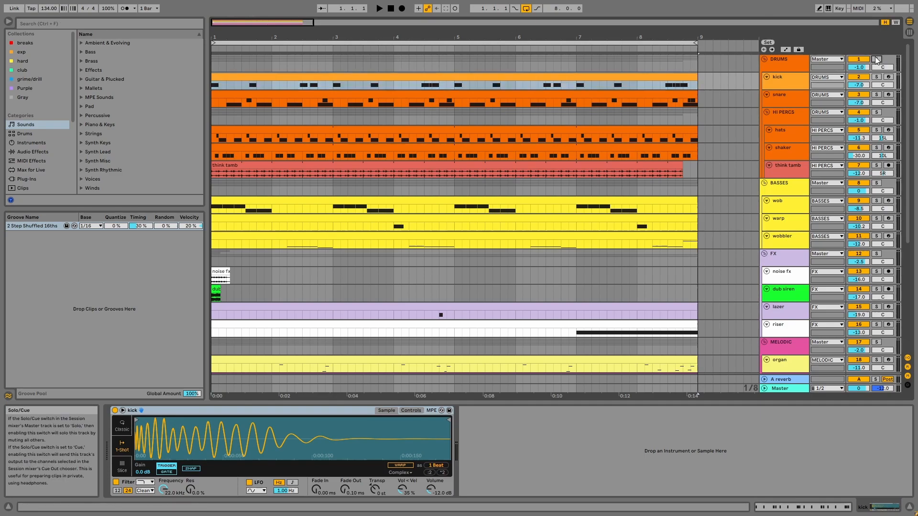
- Review the snare and hats clip notes, then show the hats Drum Rack's open and closed hat chains
left_click(377, 9)
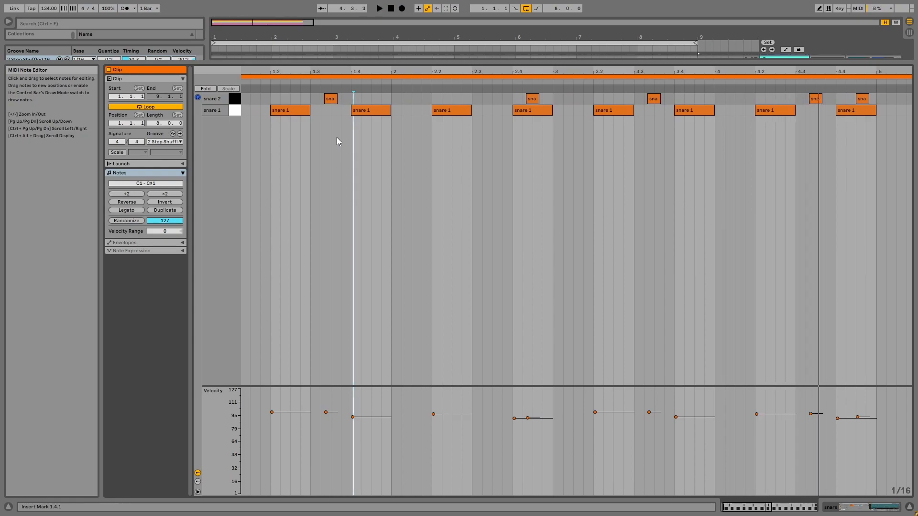
right_click(338, 142)
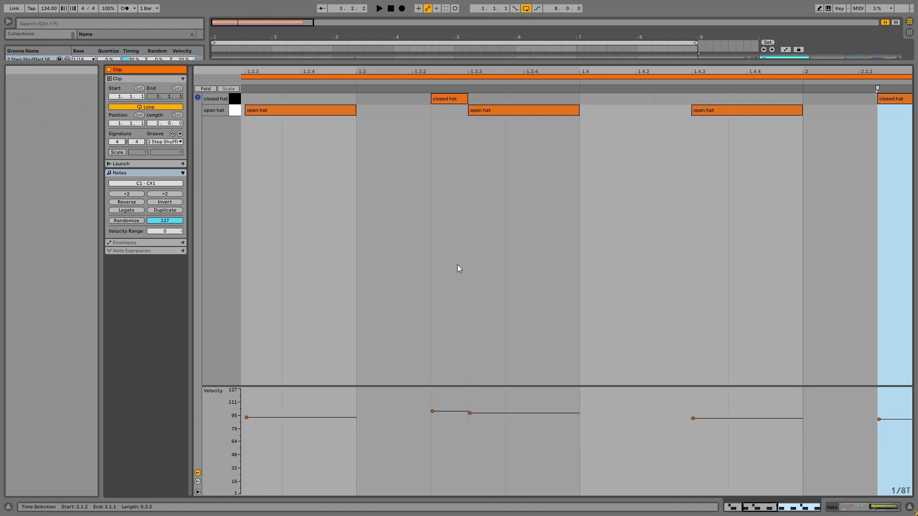
mouse_move(431, 104)
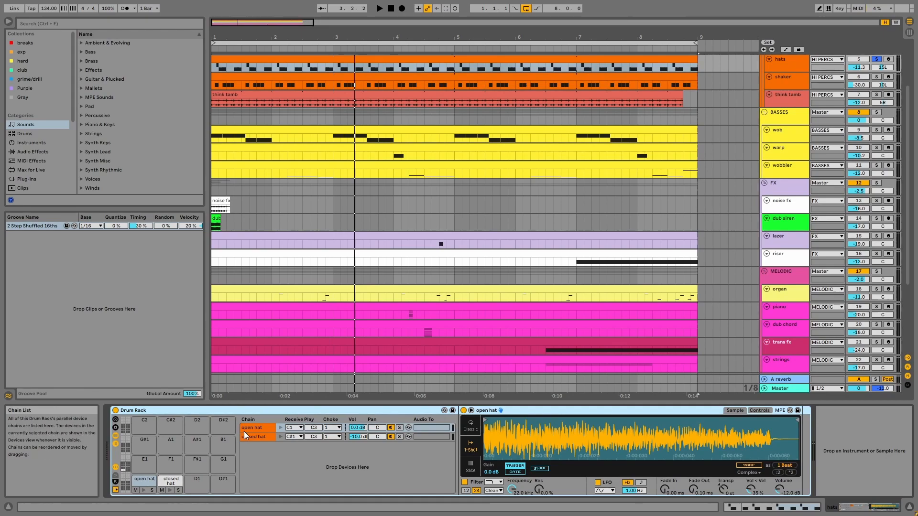
- Inspect the think tamb audio clip with a Narrow grid, then return to the arrangement
left_click(254, 437)
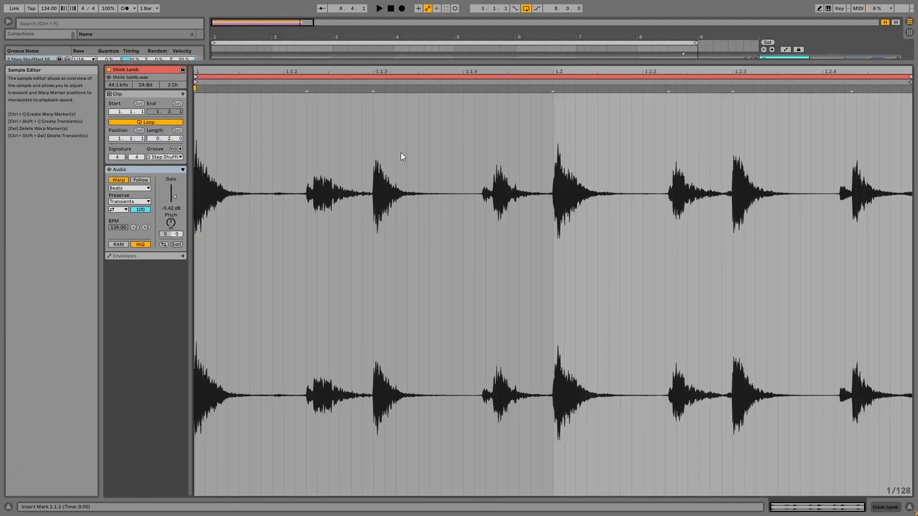
right_click(402, 157)
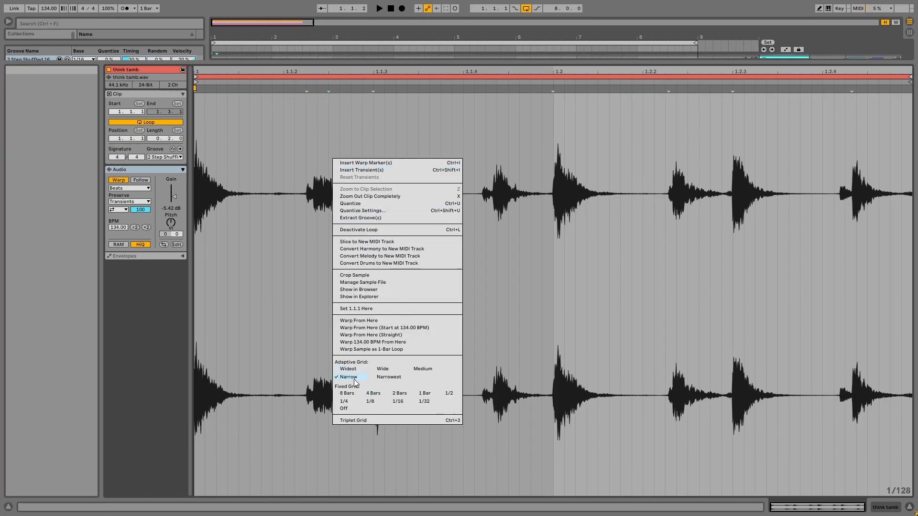
left_click(348, 376)
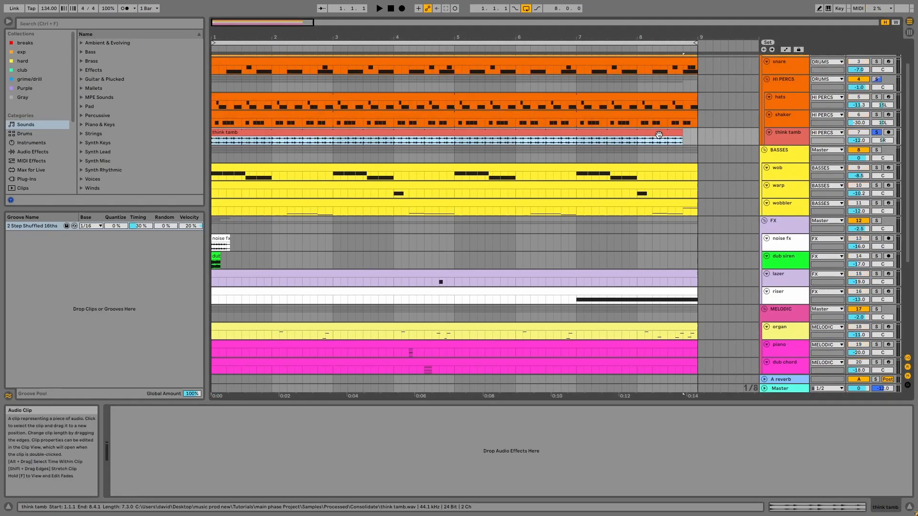
left_click(380, 8)
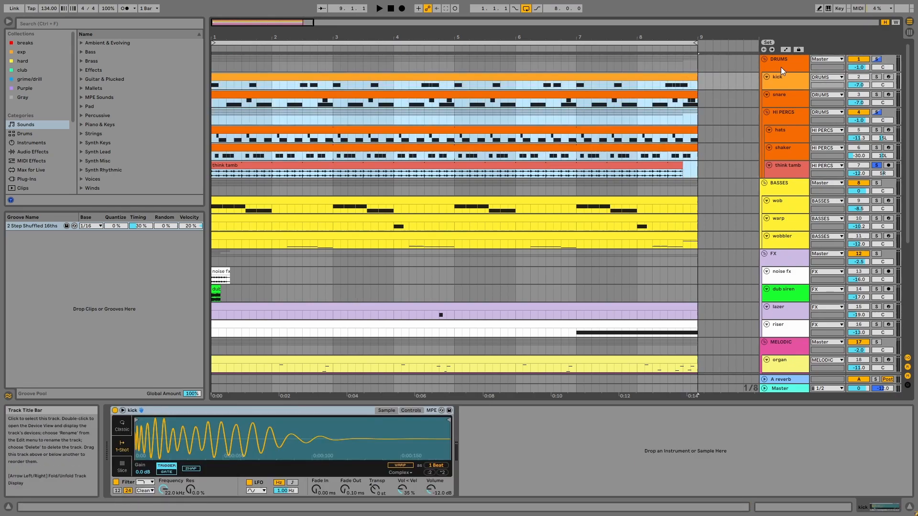
- Show the DRUMS group's EQ Eight and Glue Compressor, then the wob bass's Massive device
left_click(780, 59)
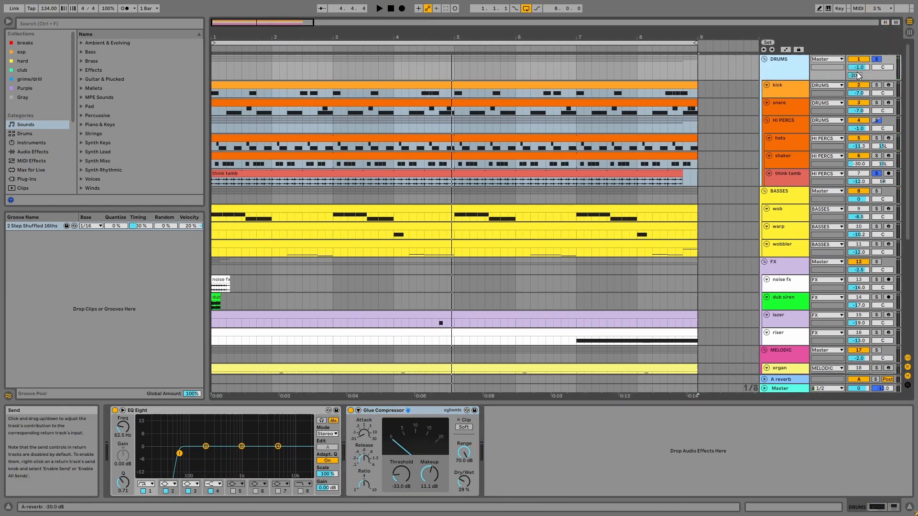
left_click(780, 379)
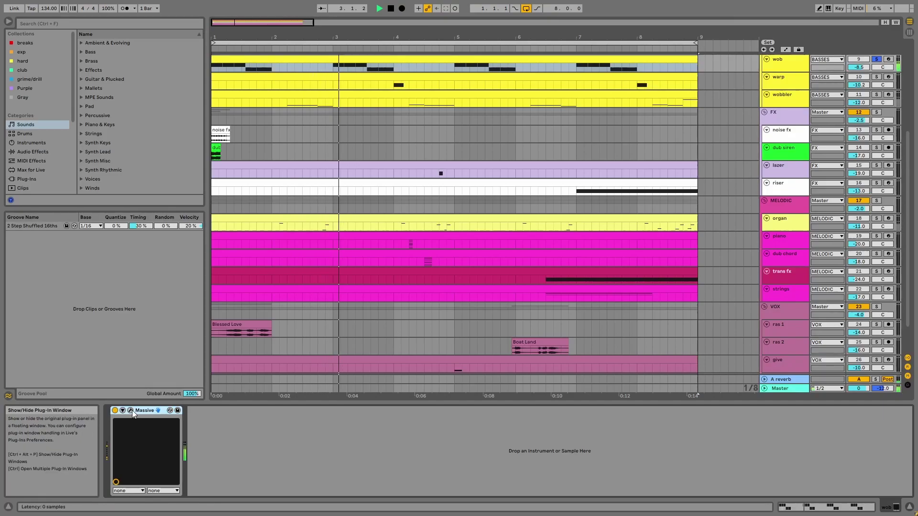
- Inspect the wob and warp Massive patches, including warp's first envelope, closing each window
left_click(130, 411)
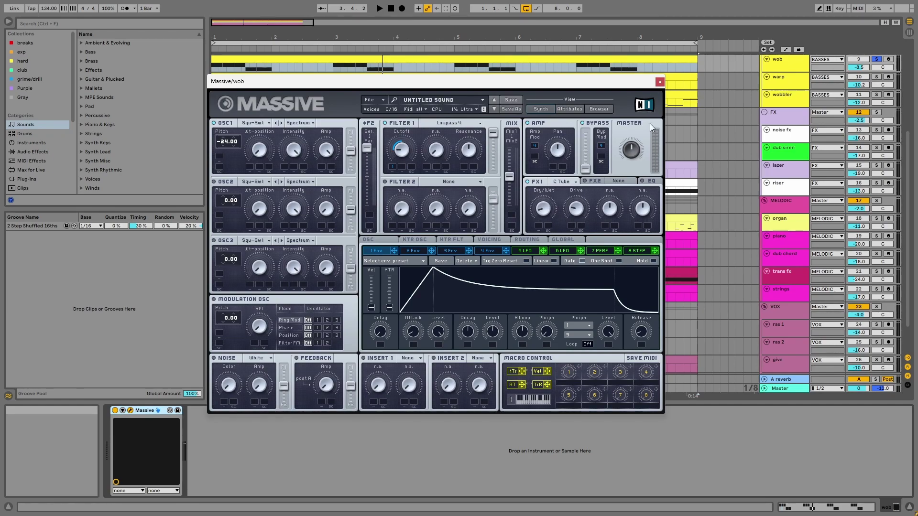
left_click(659, 82)
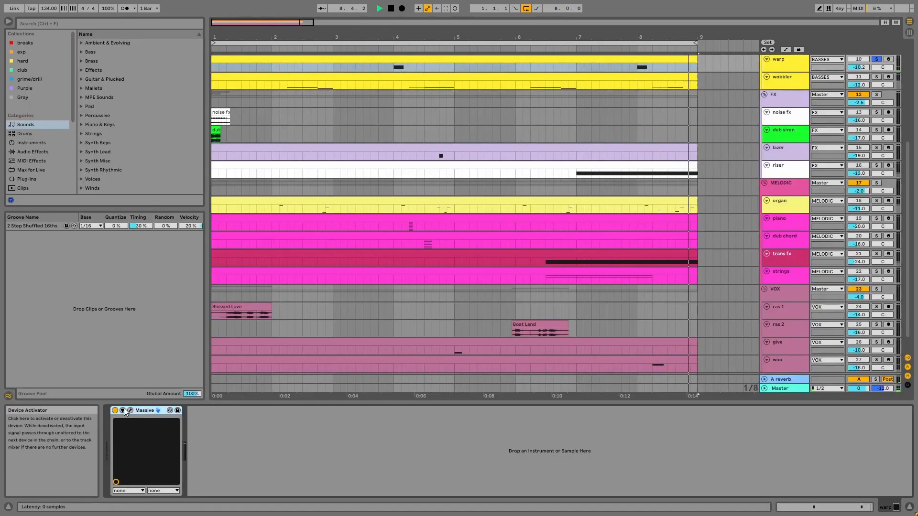
left_click(130, 411)
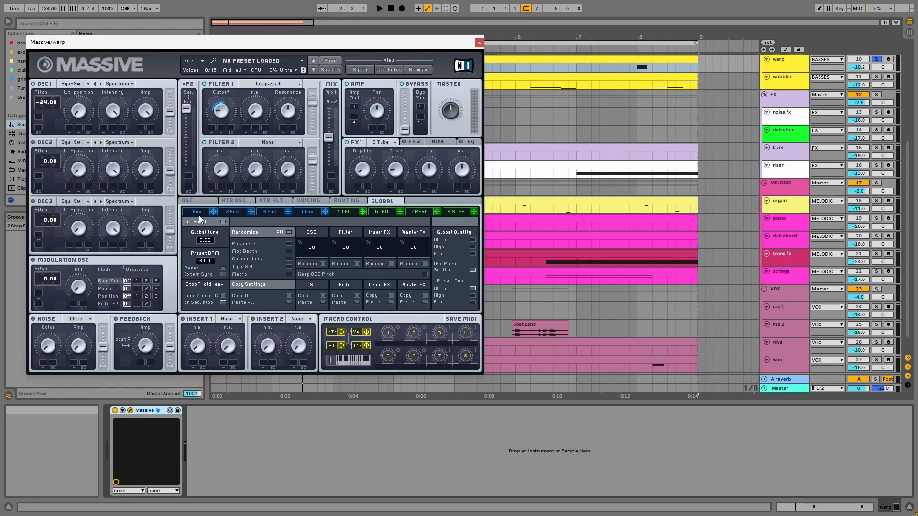
left_click(195, 212)
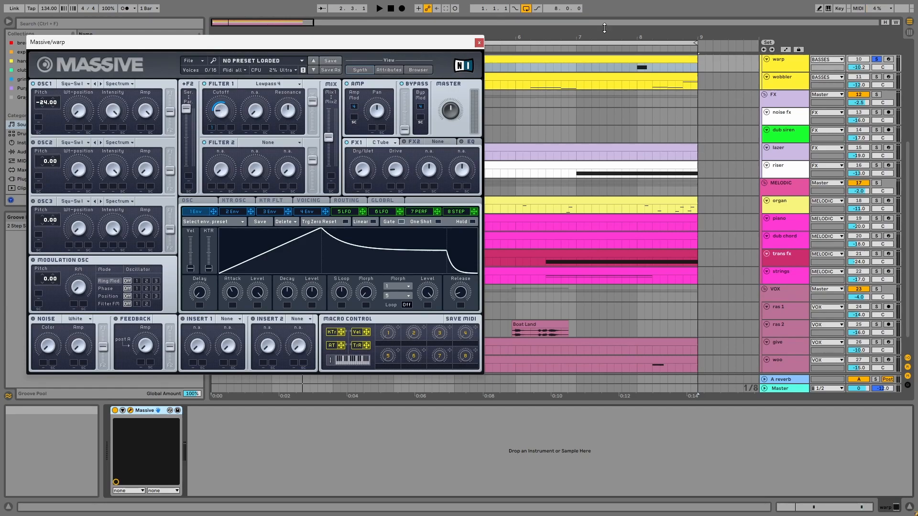
left_click(479, 43)
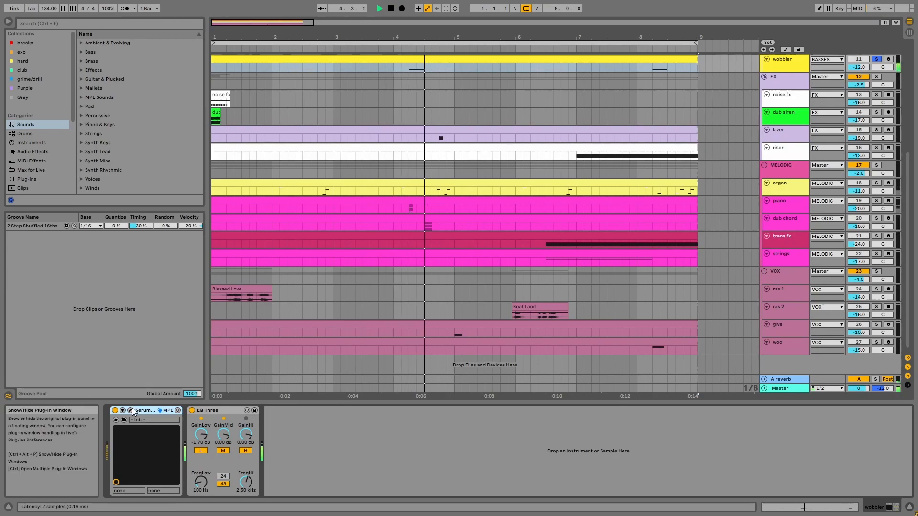
left_click(132, 411)
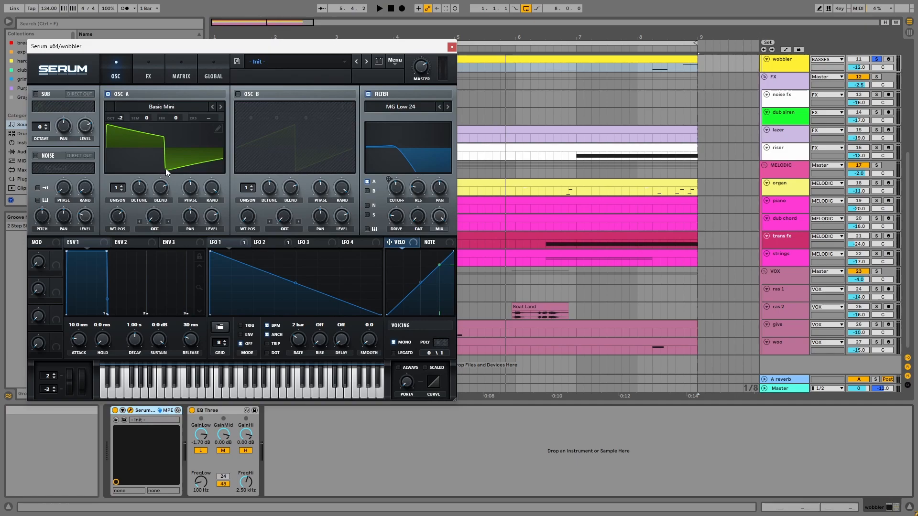
mouse_move(119, 120)
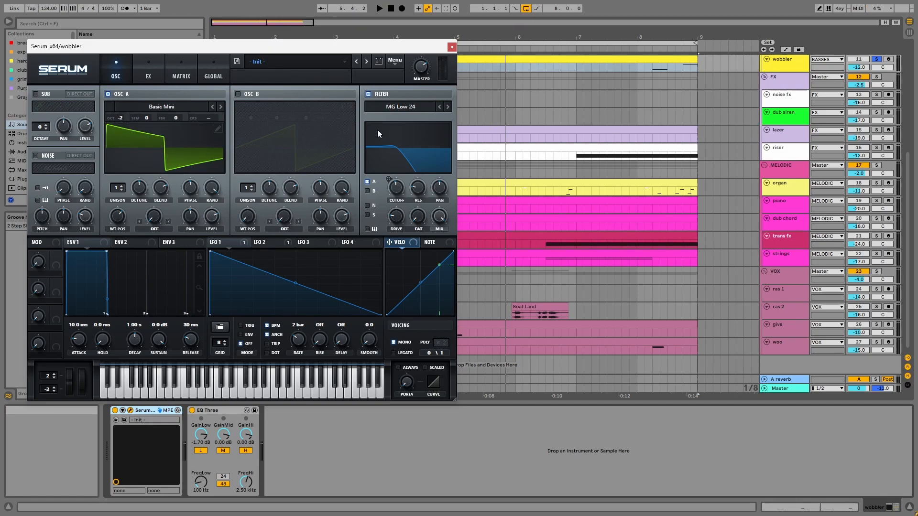
mouse_move(396, 187)
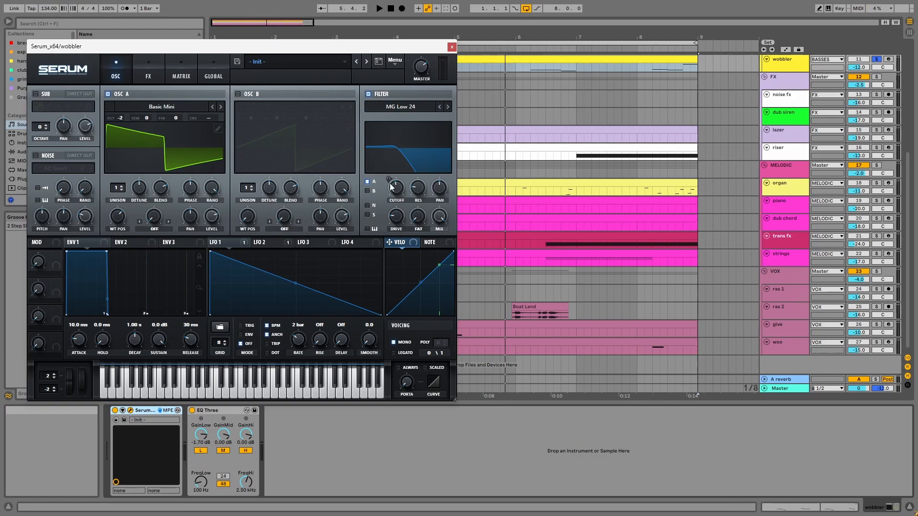
left_click(259, 242)
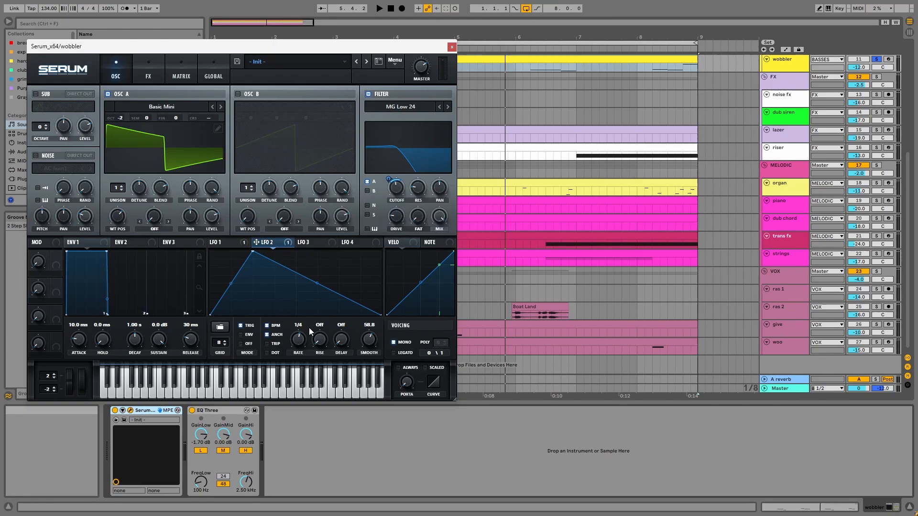
mouse_move(298, 340)
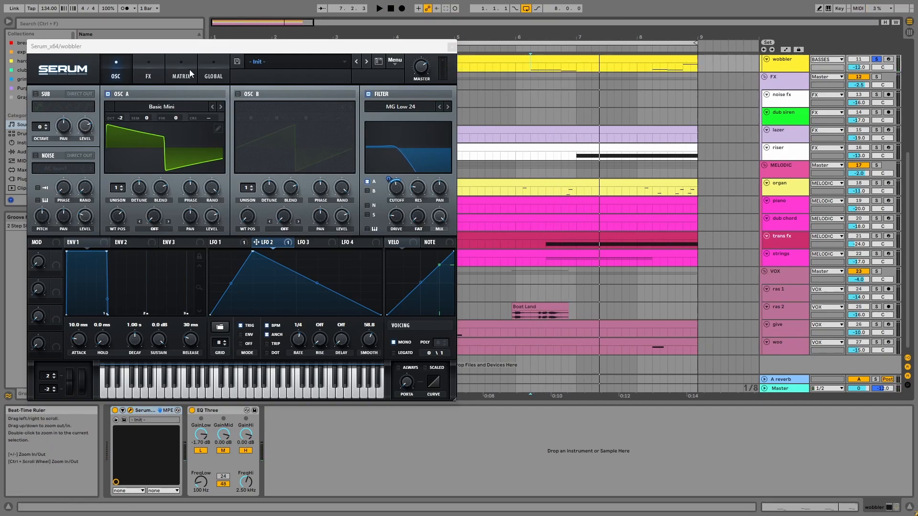
left_click(180, 68)
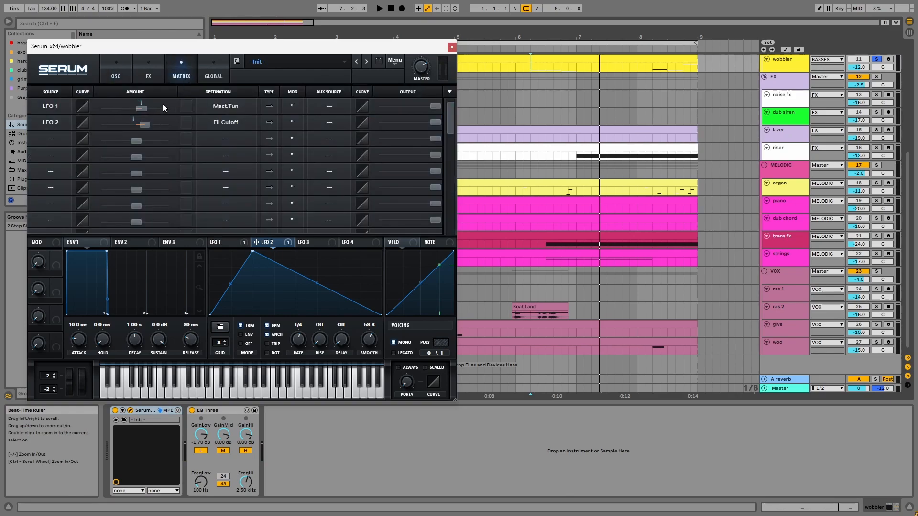
mouse_move(227, 221)
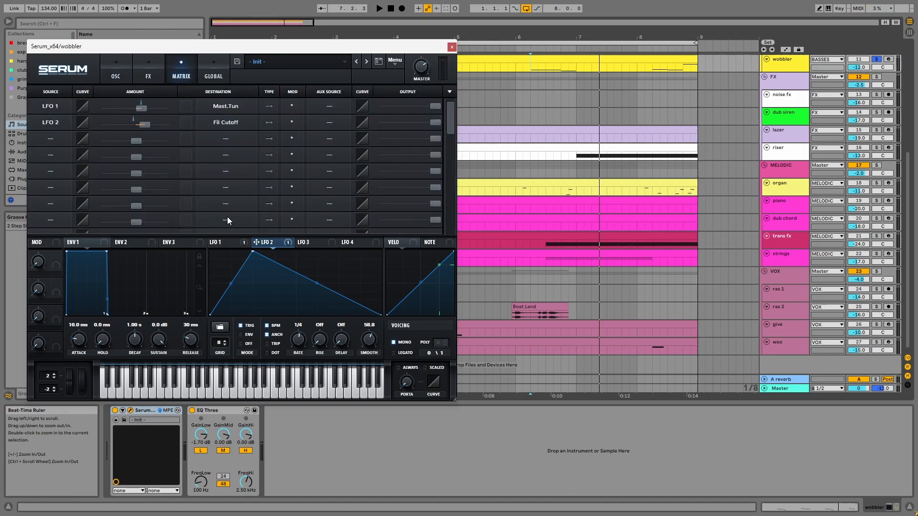
left_click(222, 242)
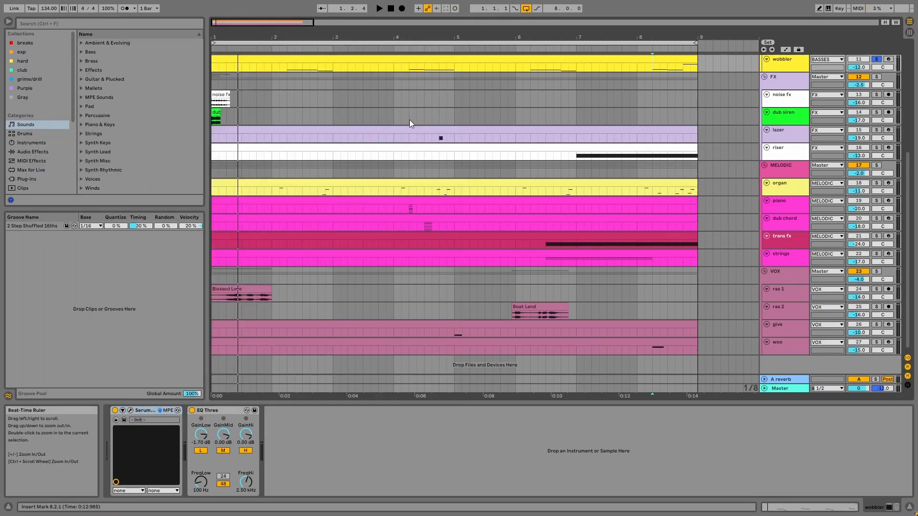
- Show the BASSES group's processing devices
left_click(207, 411)
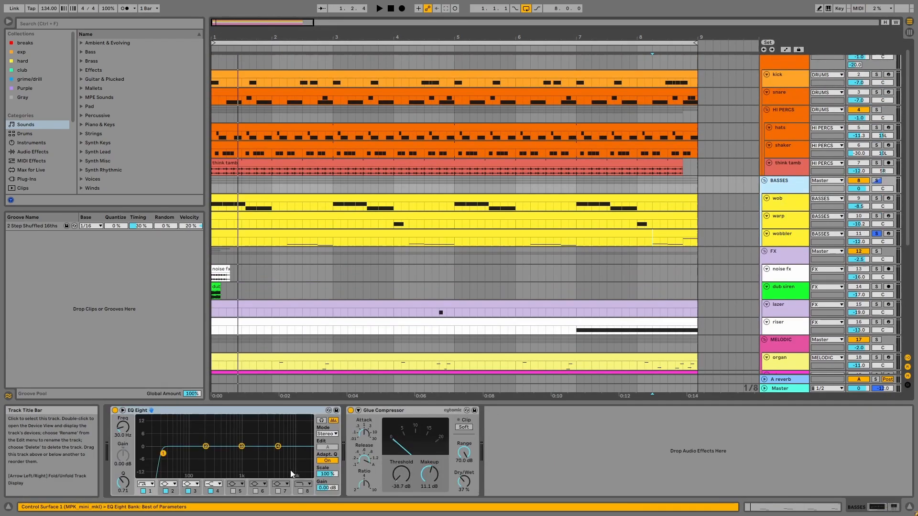
mouse_move(272, 438)
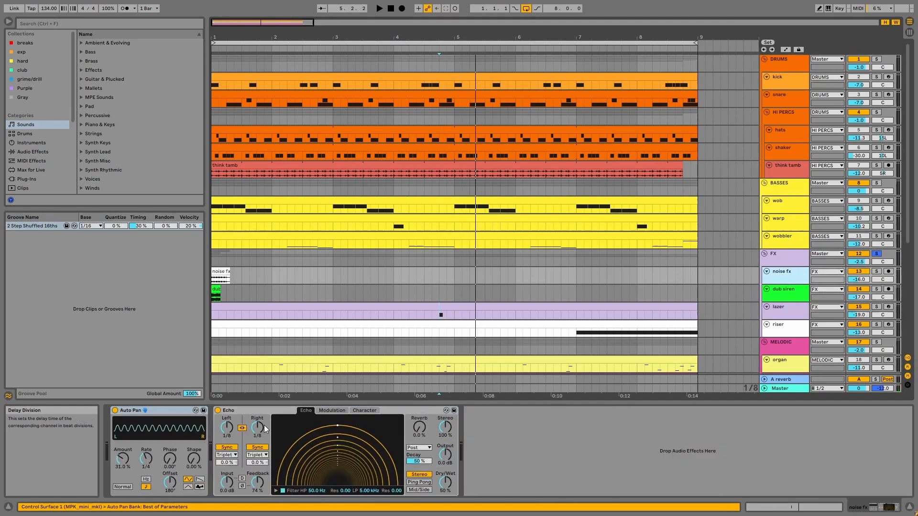
- View the dub siren's effects, select the riser, and open its Serum patch window
left_click(778, 306)
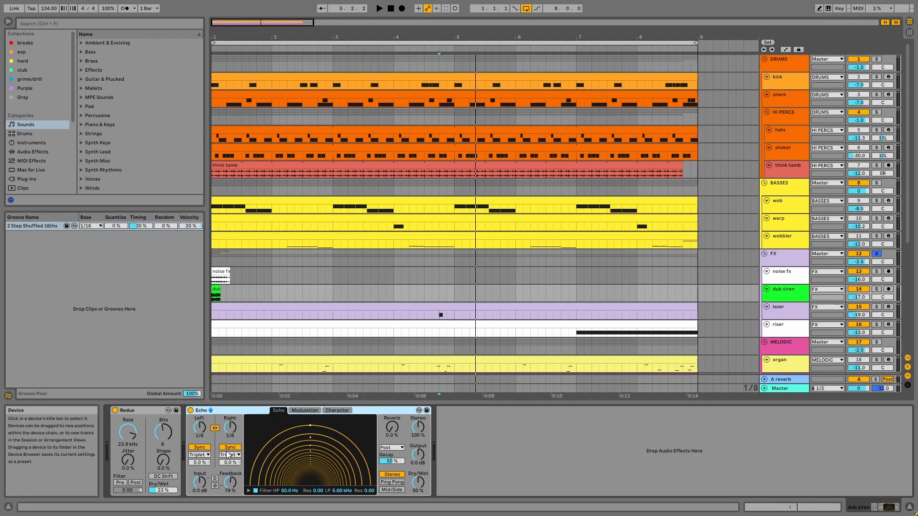
left_click(778, 324)
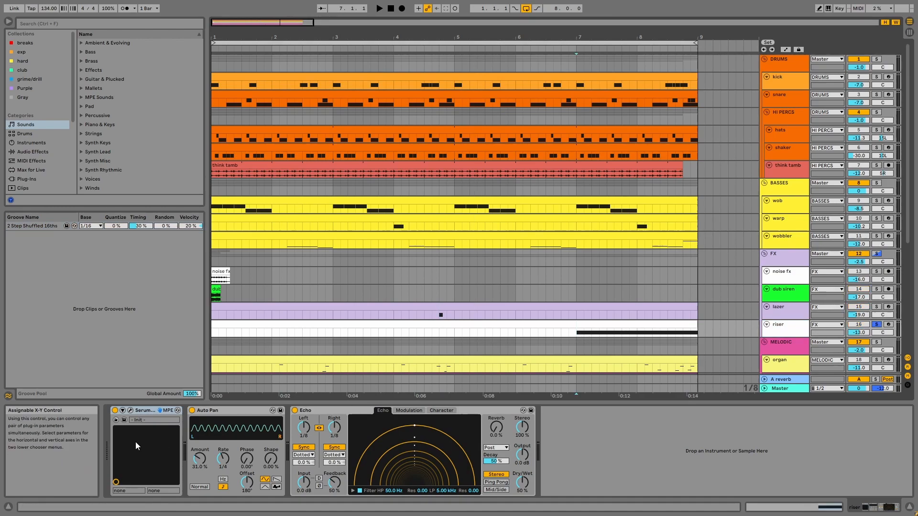
left_click(122, 420)
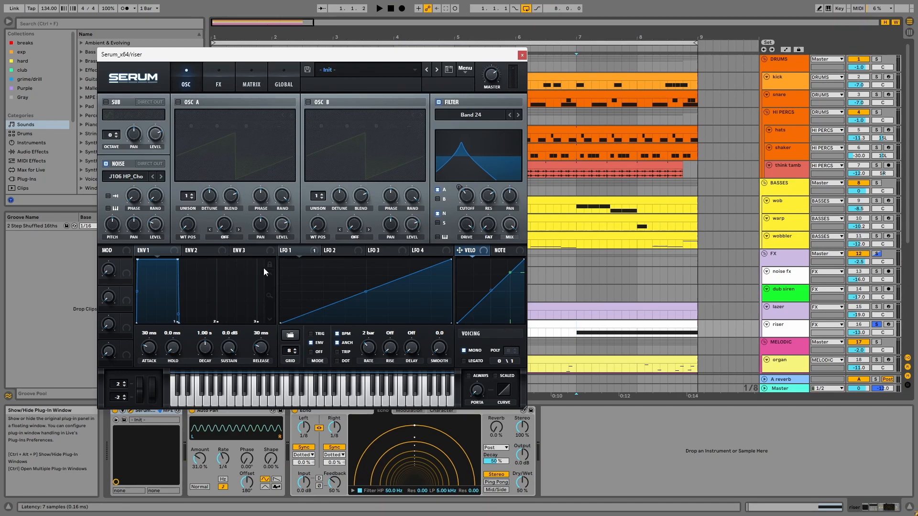
mouse_move(138, 177)
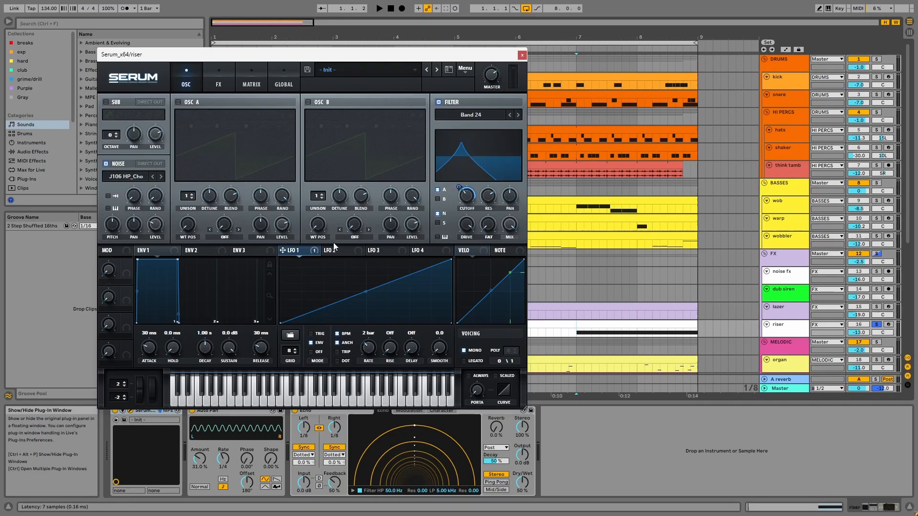
mouse_move(343, 162)
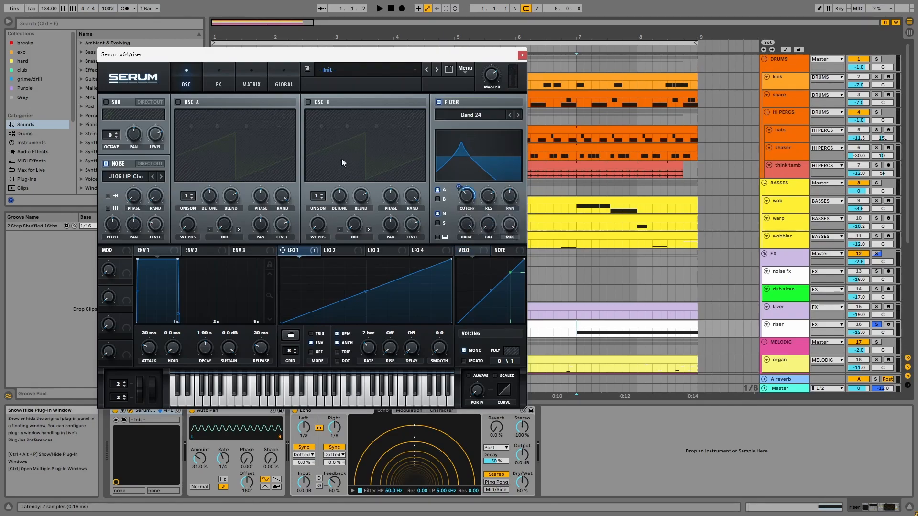
- Check riser Serum's effects page, close Serum, then show the FX and MELODIC group chains
left_click(218, 76)
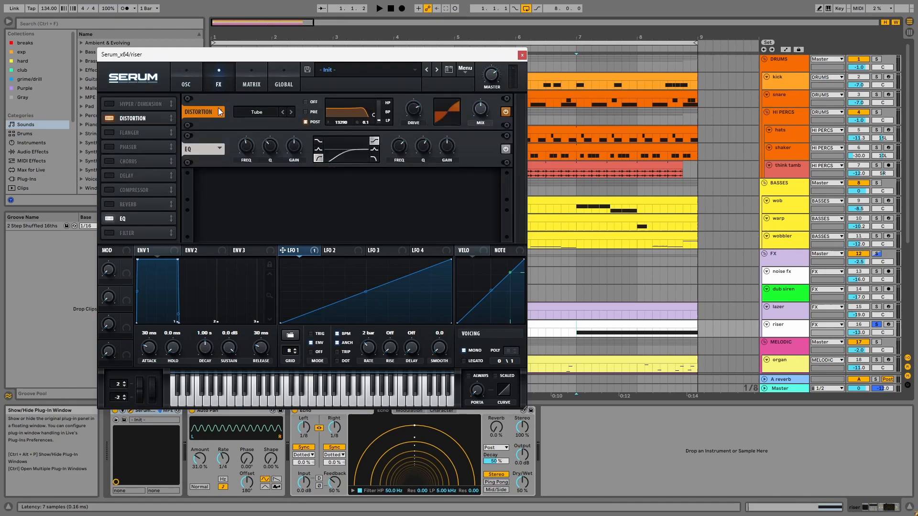
mouse_move(211, 148)
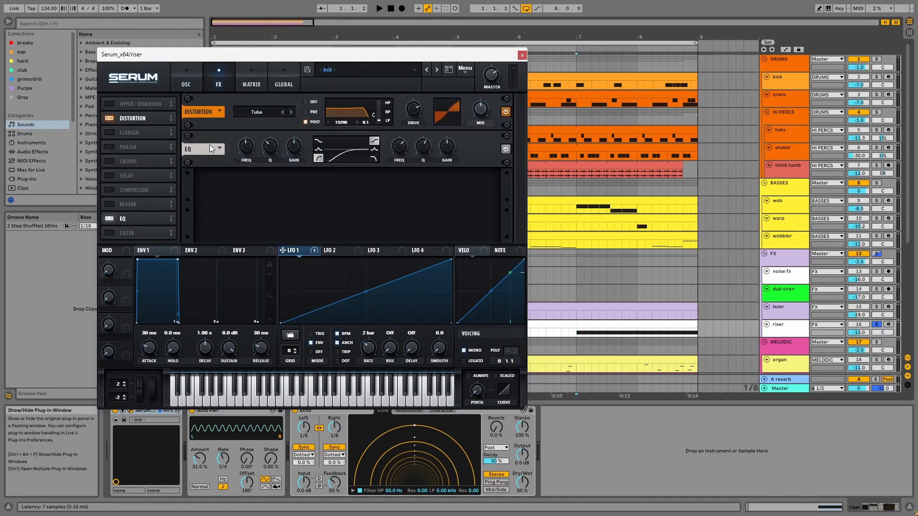
left_click(521, 55)
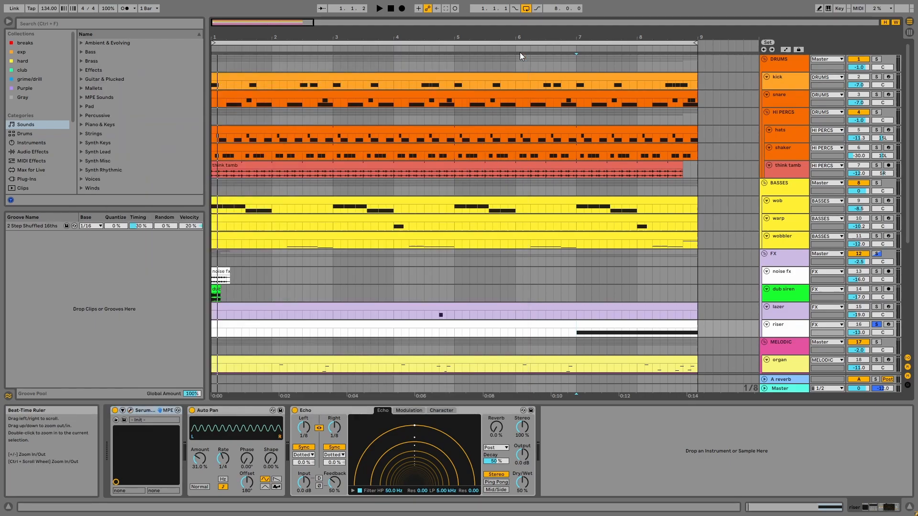
left_click(207, 411)
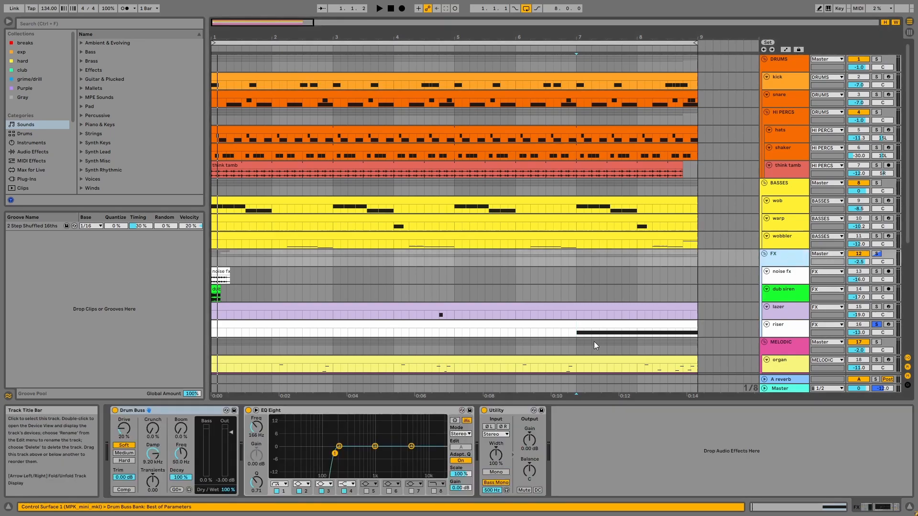
left_click(269, 410)
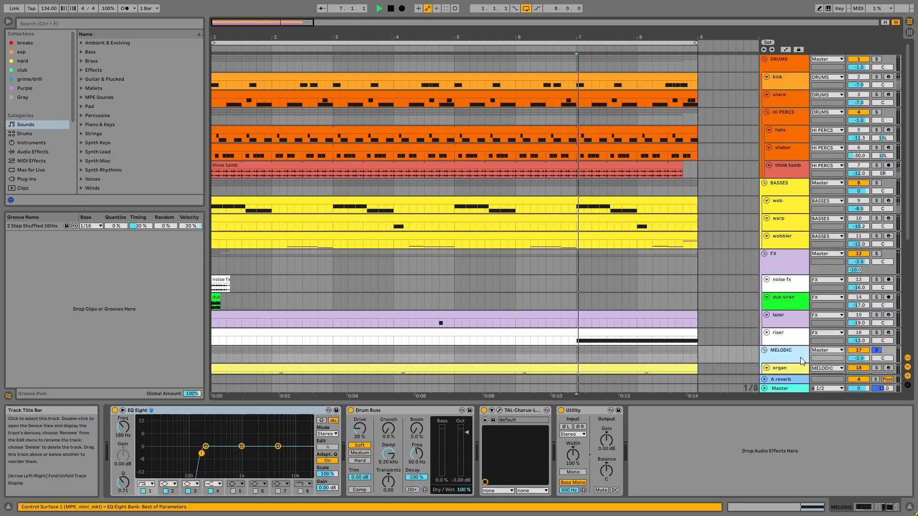
- Scroll the arrangement down toward the organ track
scroll("down", 3)
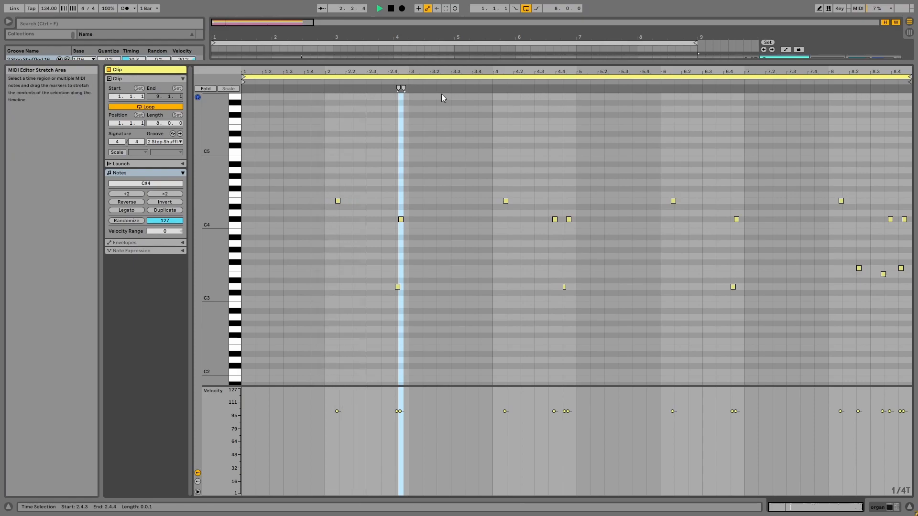
- Return from the organ clip's note editor to the Arrangement View of all tracks
left_click(494, 77)
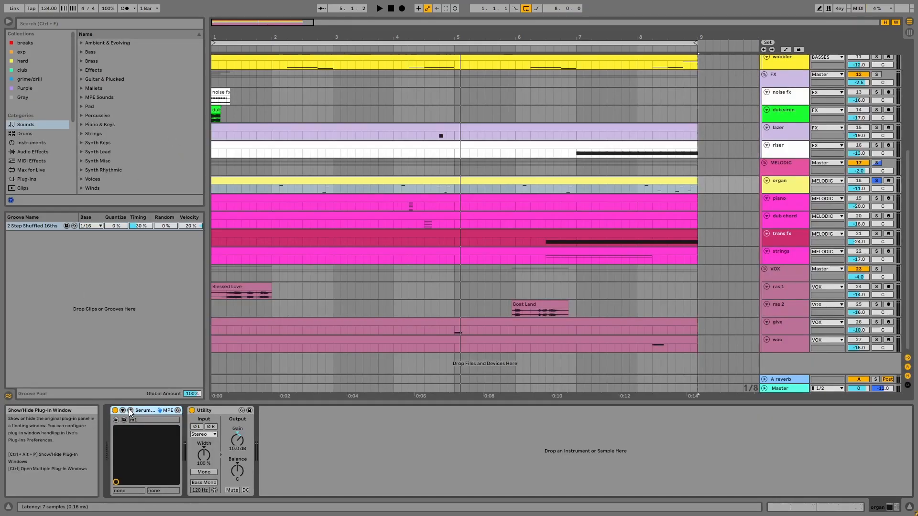
left_click(130, 410)
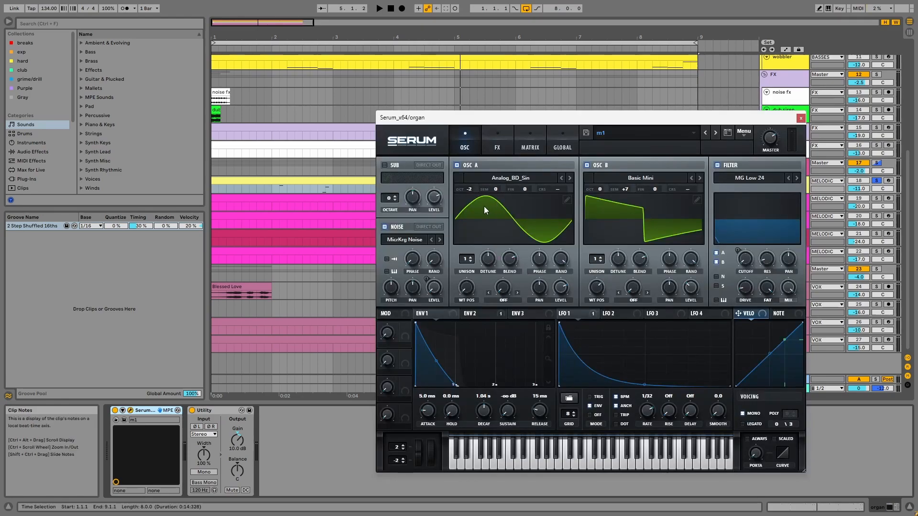
mouse_move(469, 194)
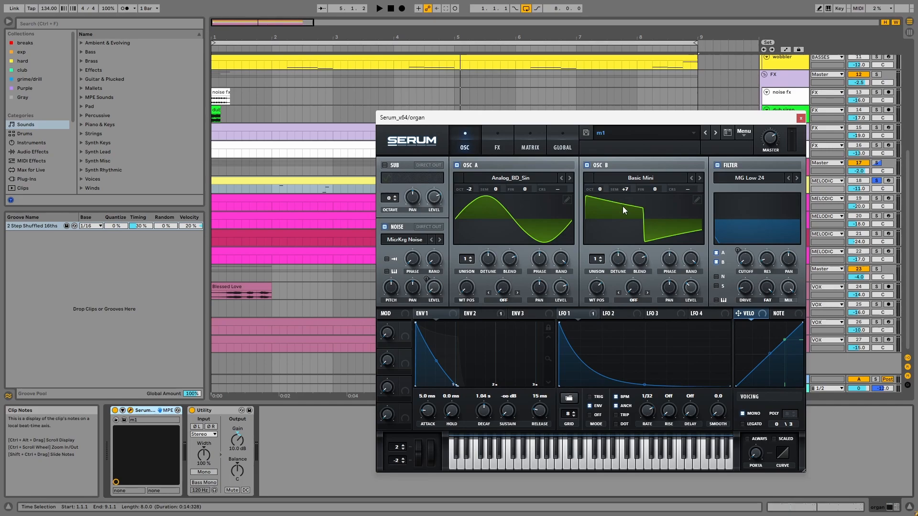
mouse_move(634, 192)
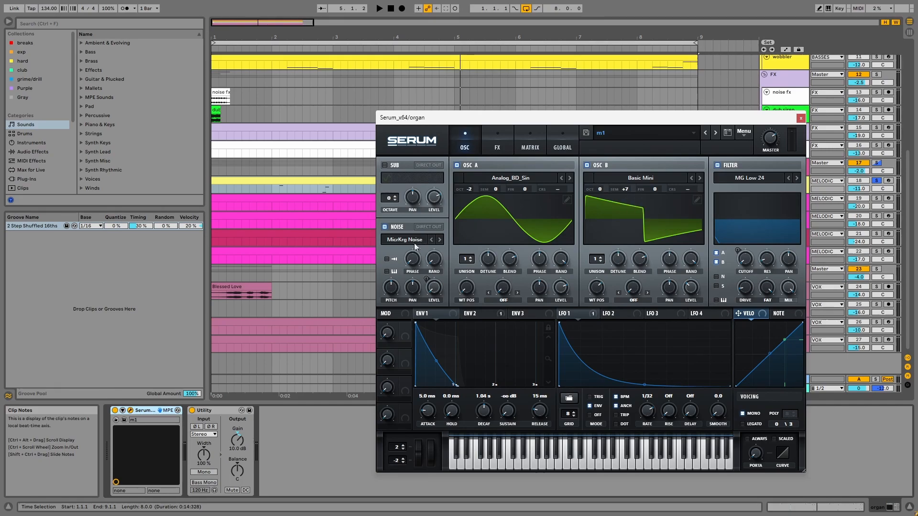
mouse_move(397, 252)
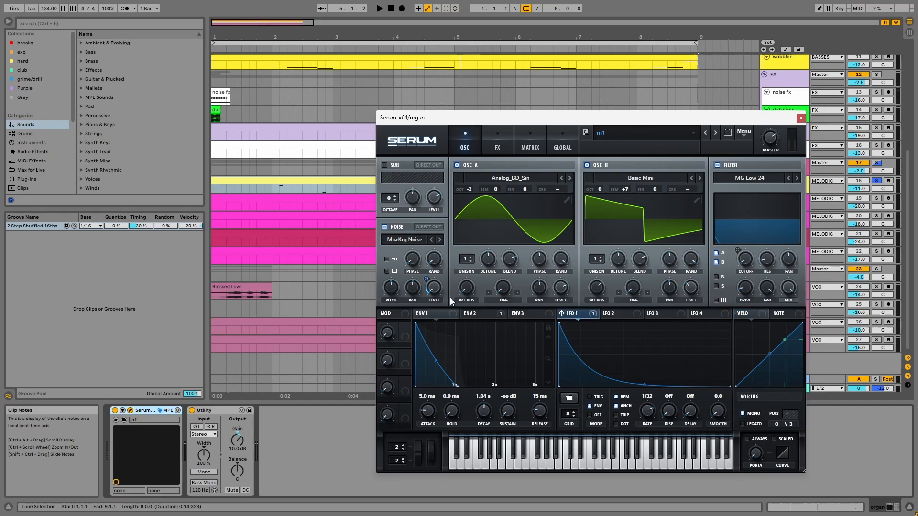
mouse_move(669, 164)
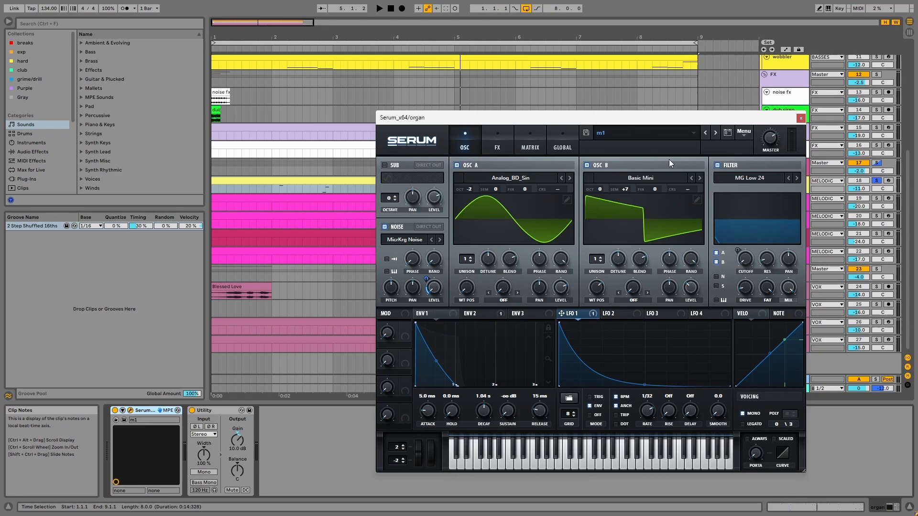
mouse_move(716, 252)
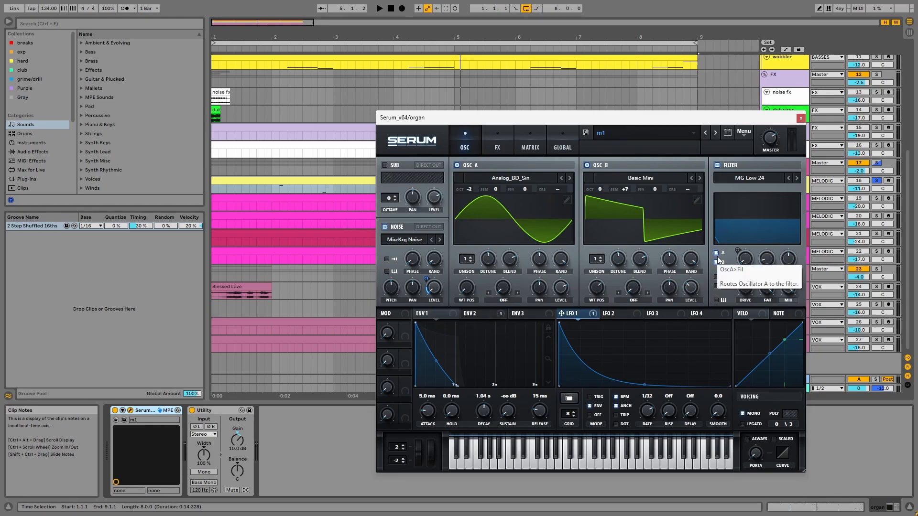
left_click(476, 314)
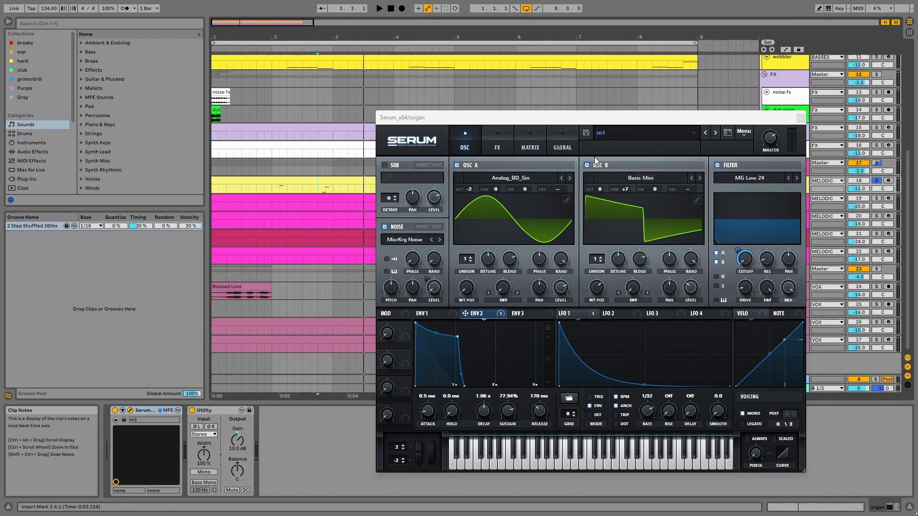
left_click(497, 140)
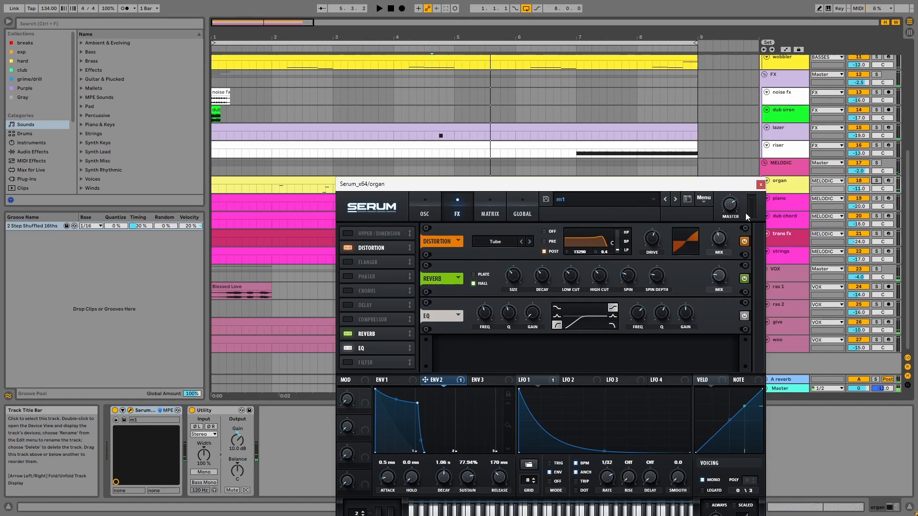
left_click(760, 185)
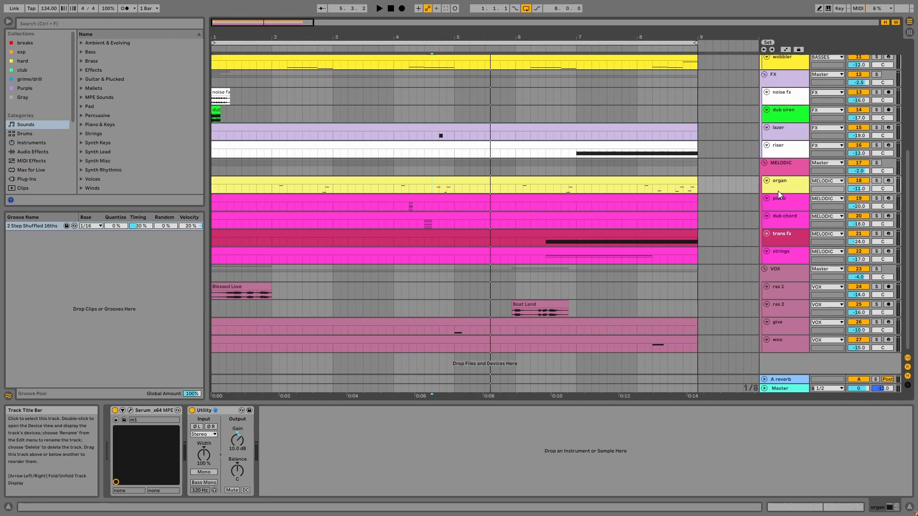
- Open the piano clip's notes in the MIDI Note Editor, then switch views
left_click(779, 198)
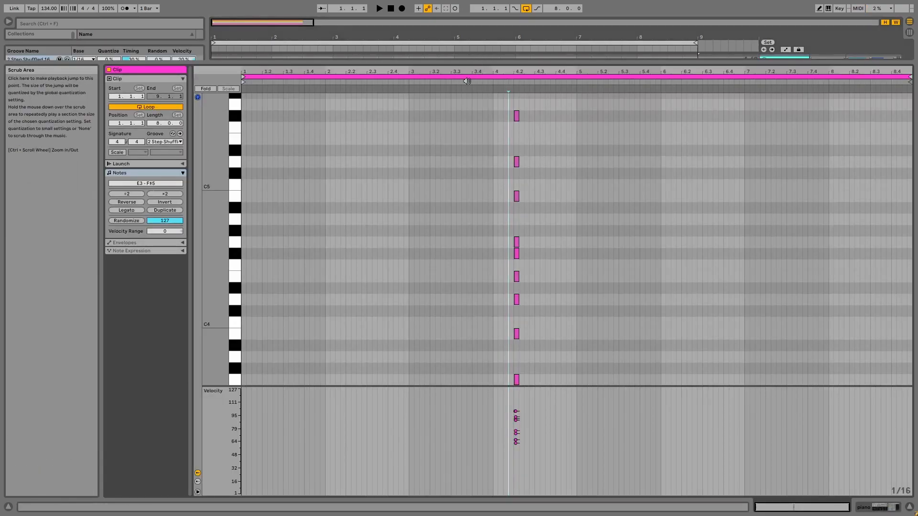
left_click(382, 8)
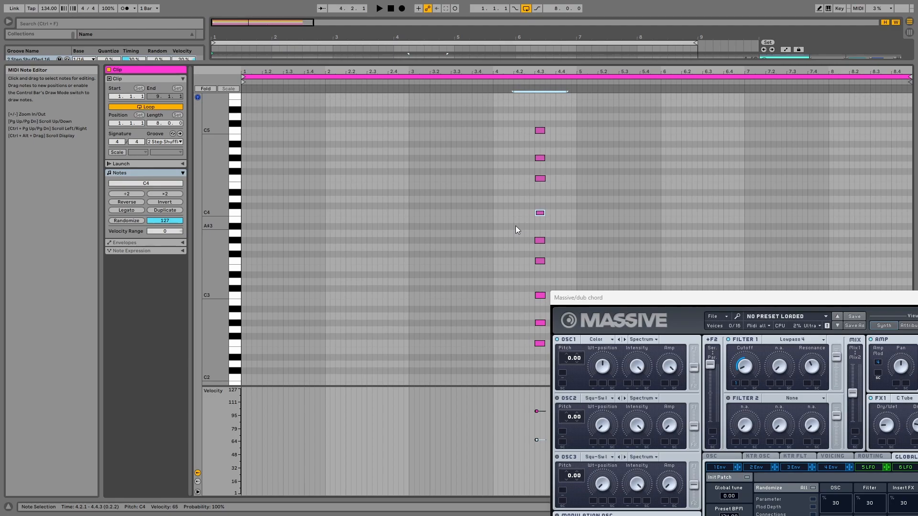
- Centre the dub chord Massive window and display its 1 Env envelope shape
left_click_drag(579, 297, 329, 151)
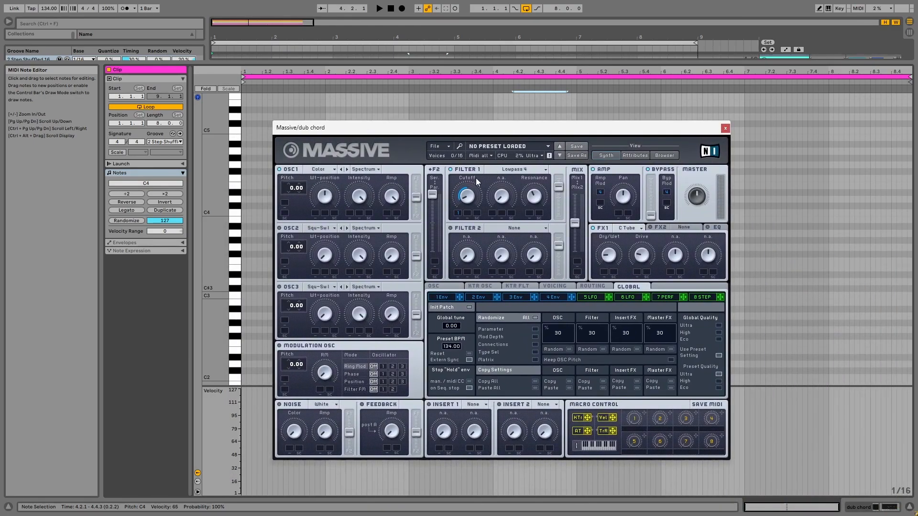
left_click(441, 297)
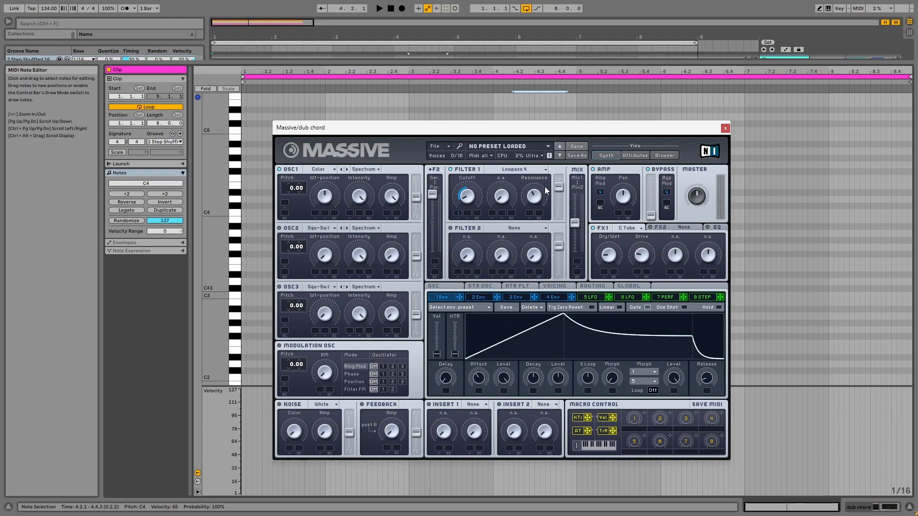
mouse_move(528, 127)
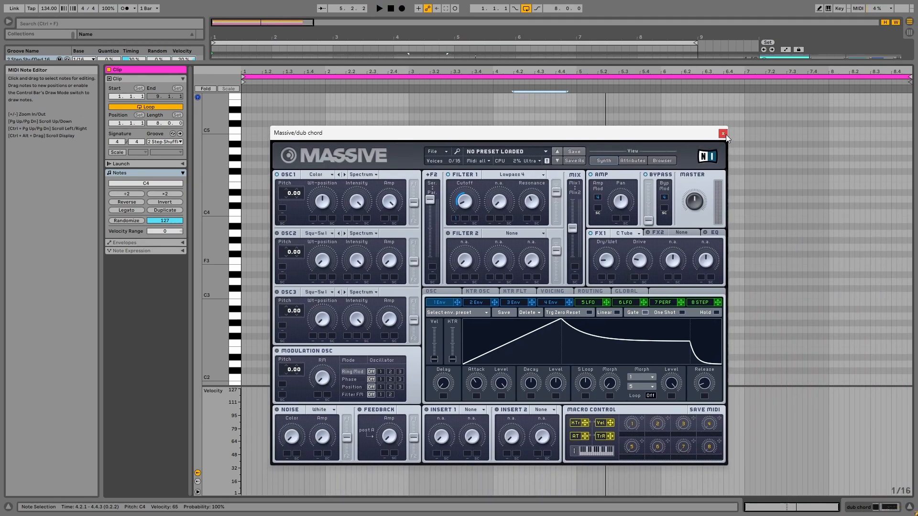
- Close the dub chord's Massive window to reveal the strings track's effects
left_click(722, 133)
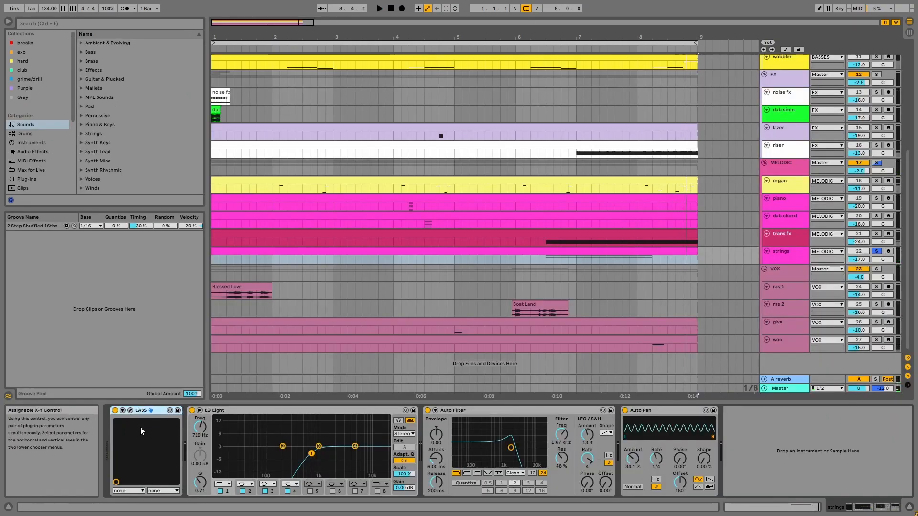
- View the strings' LABS Classic Strings patch, then close its window
left_click(129, 412)
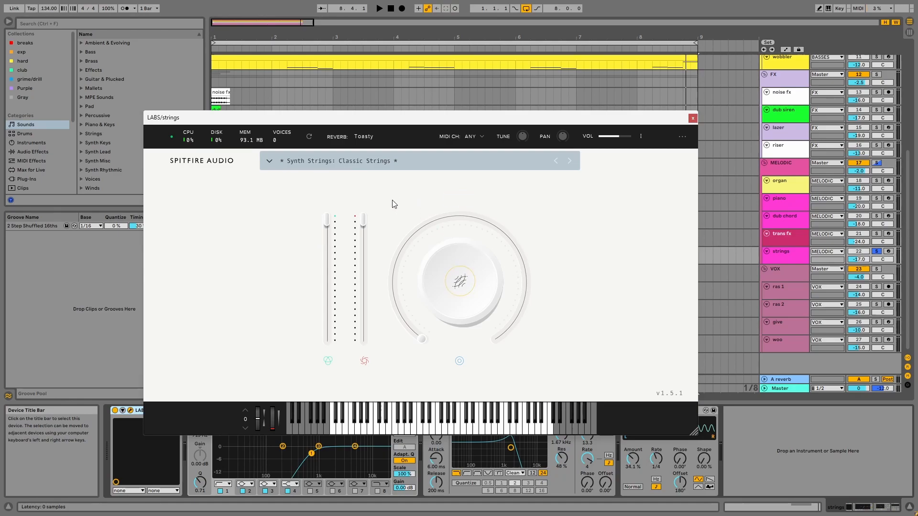
mouse_move(331, 186)
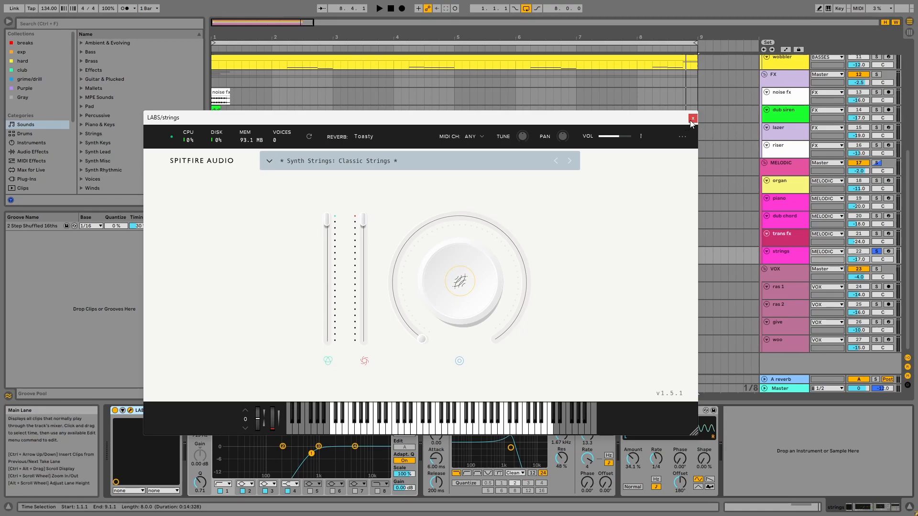
left_click(692, 118)
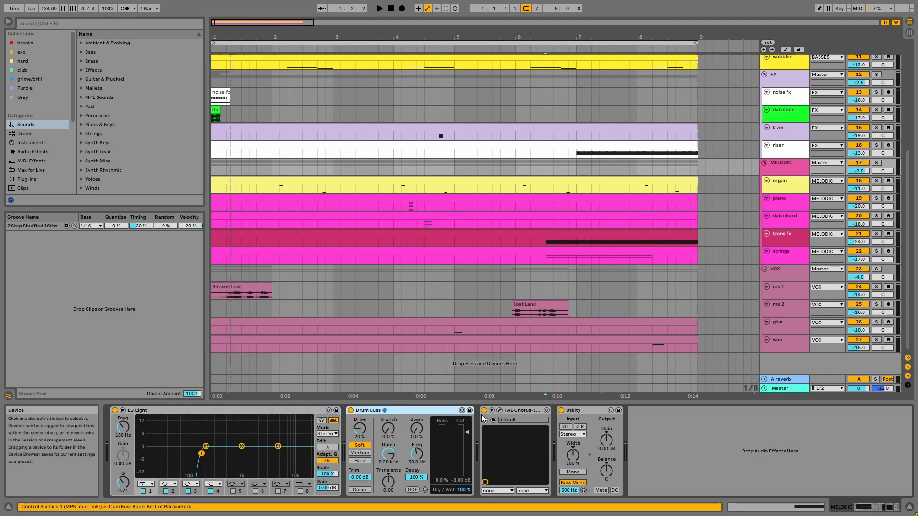
- Select the Blessed Love clip on ras 1 to show its Echo effect
left_click(521, 410)
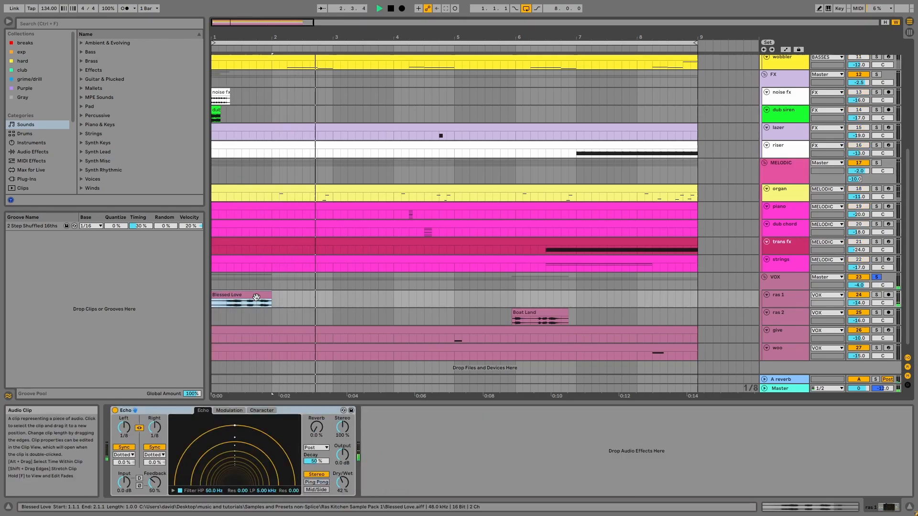
- Set playback near bar 8, select Boat Land, view Blessed Love's Texture warp settings
left_click(455, 310)
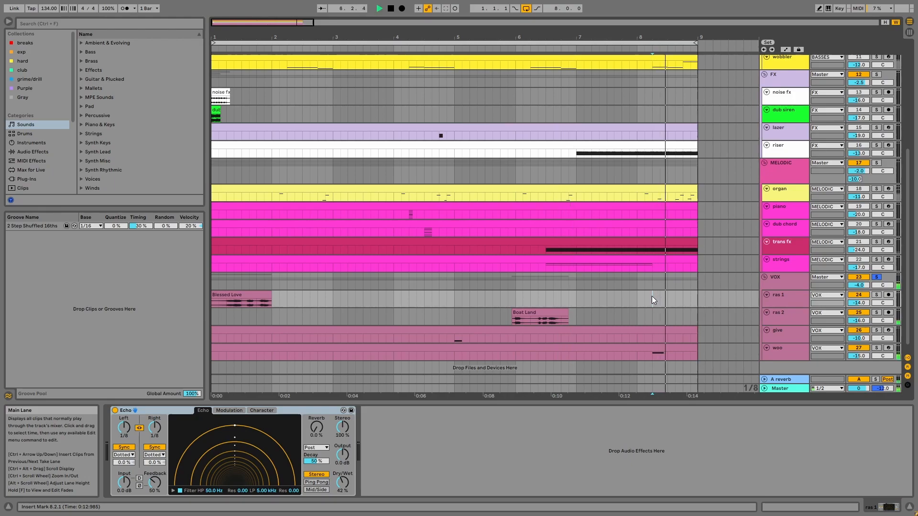
left_click(249, 298)
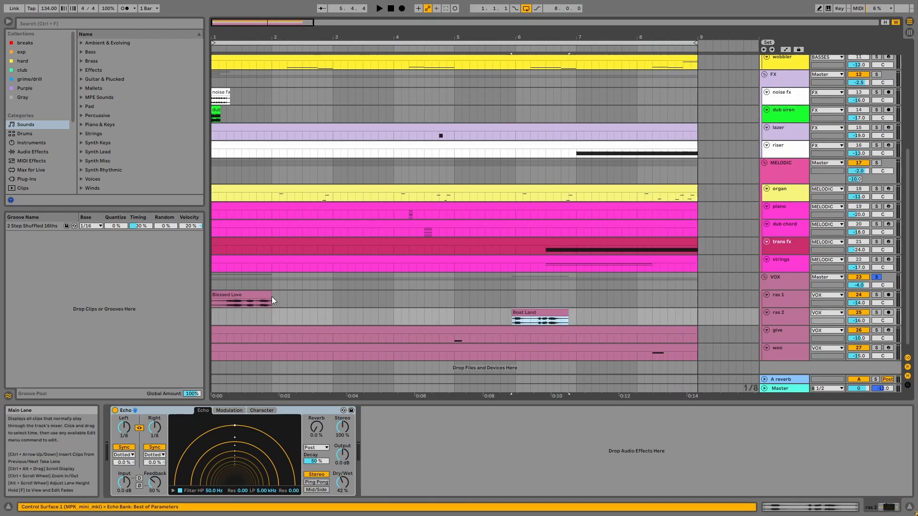
double_click(240, 301)
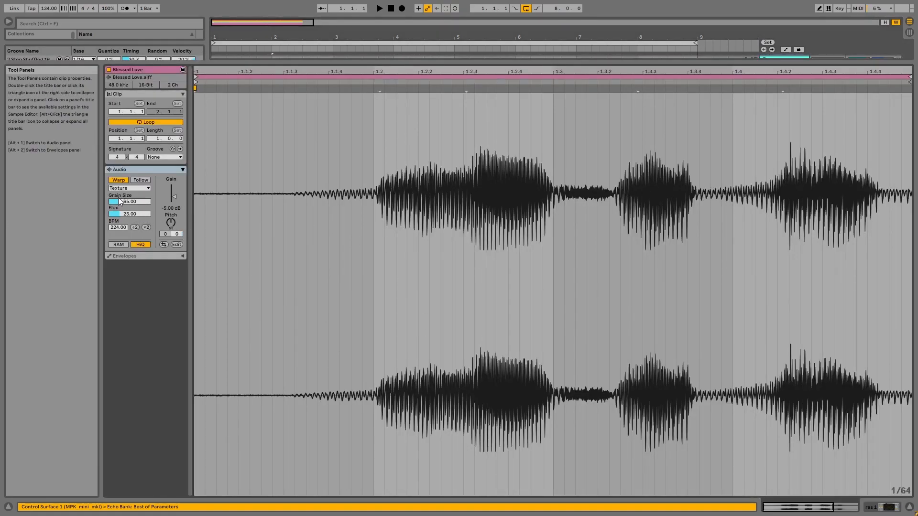
left_click(383, 8)
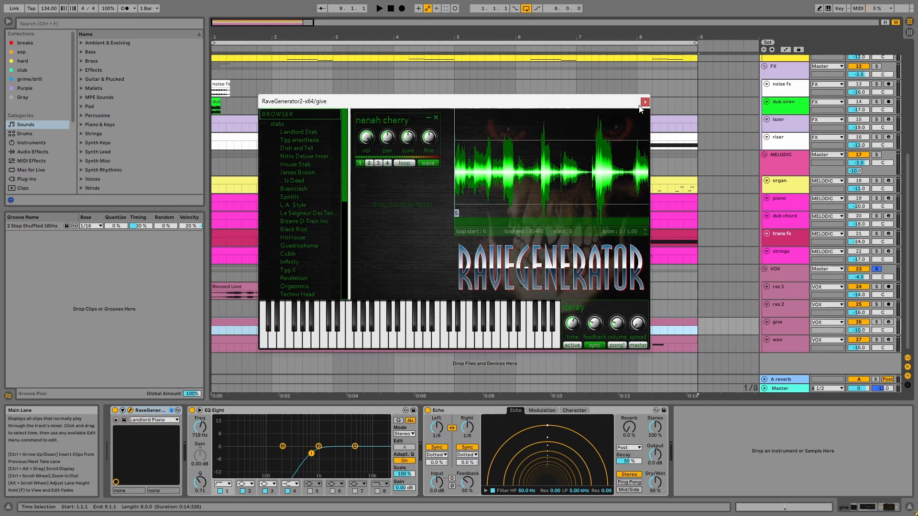
- Close the give and woo RaveGenerator windows to reveal the VOX group's effects
left_click(645, 102)
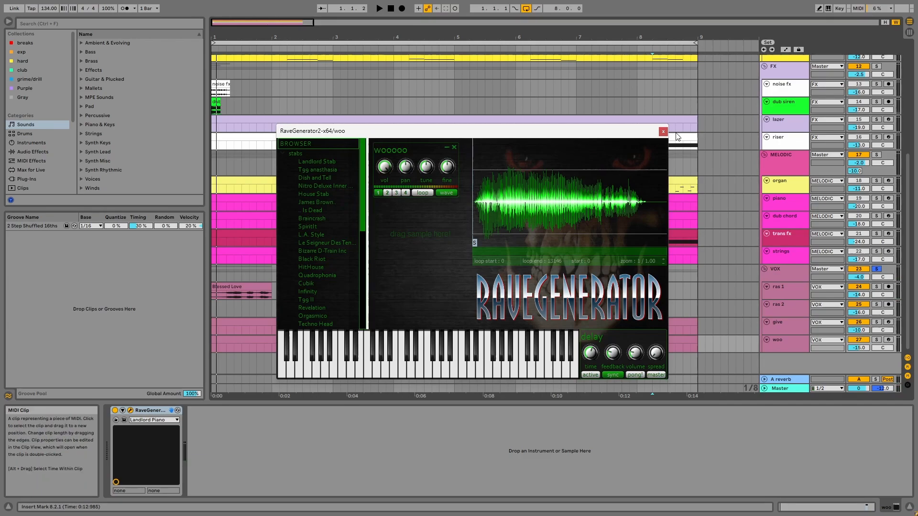
left_click(662, 132)
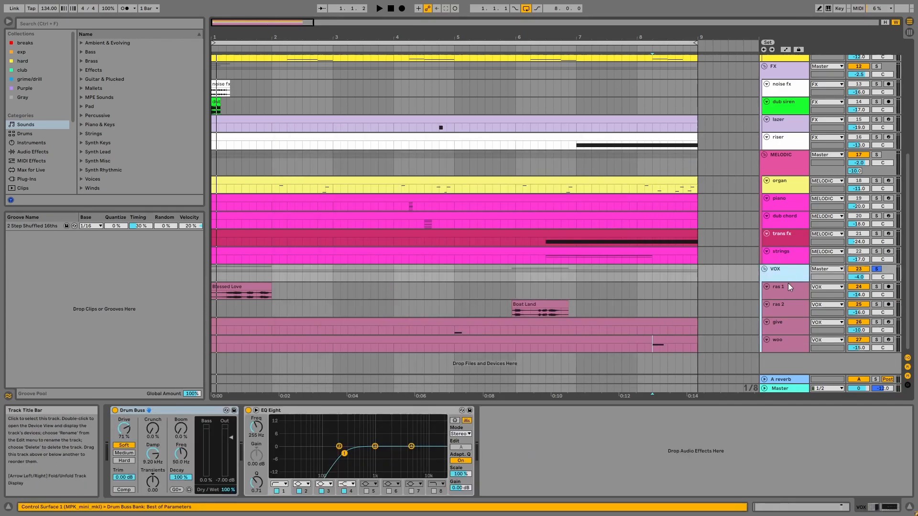